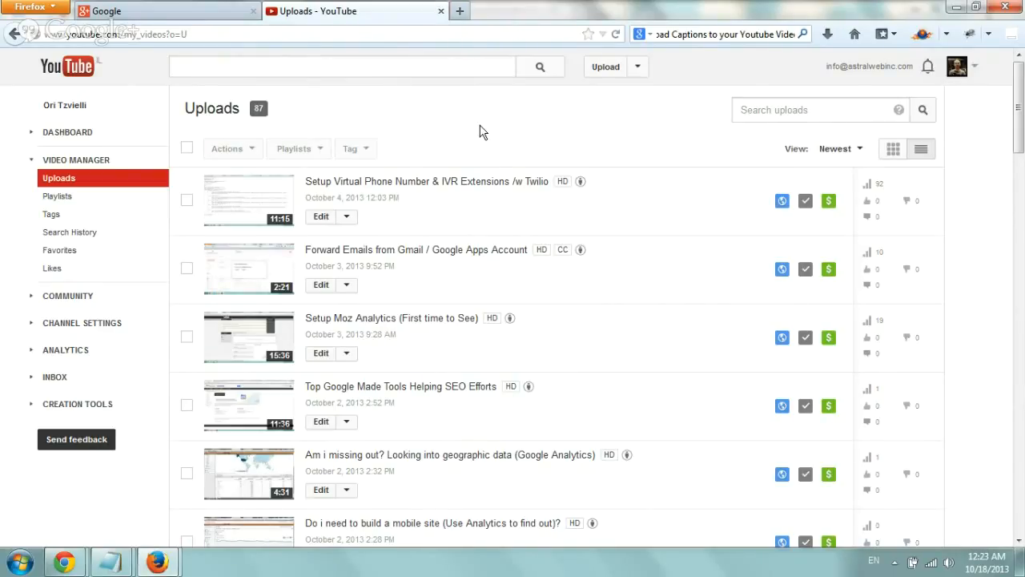
mouse_move(85, 205)
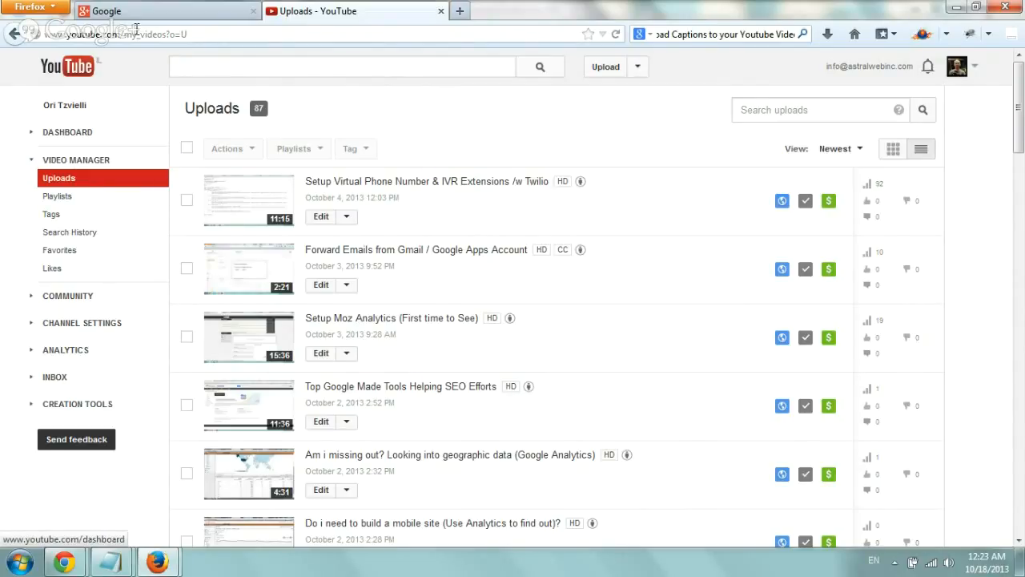
mouse_move(516, 128)
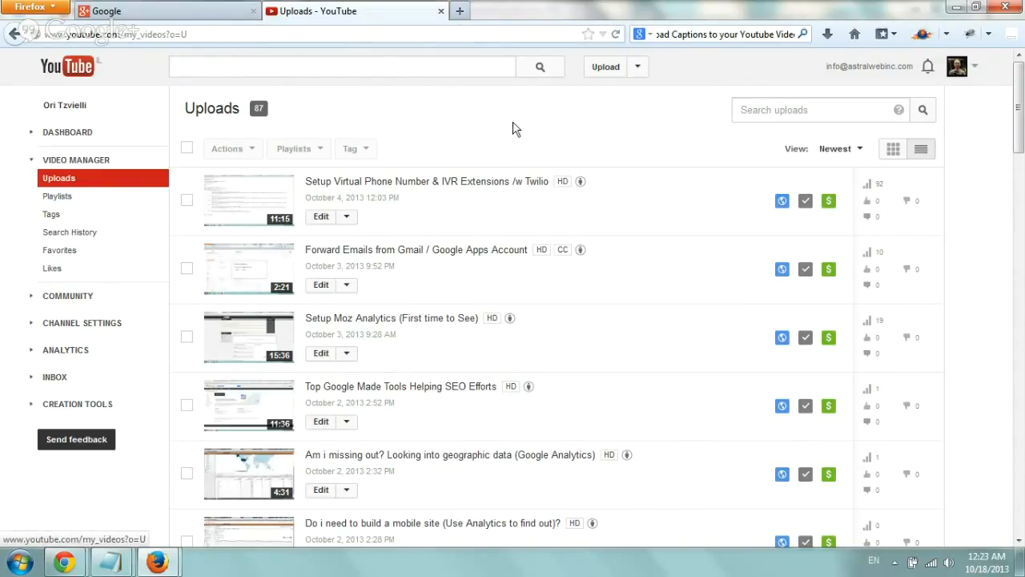
mouse_move(426, 288)
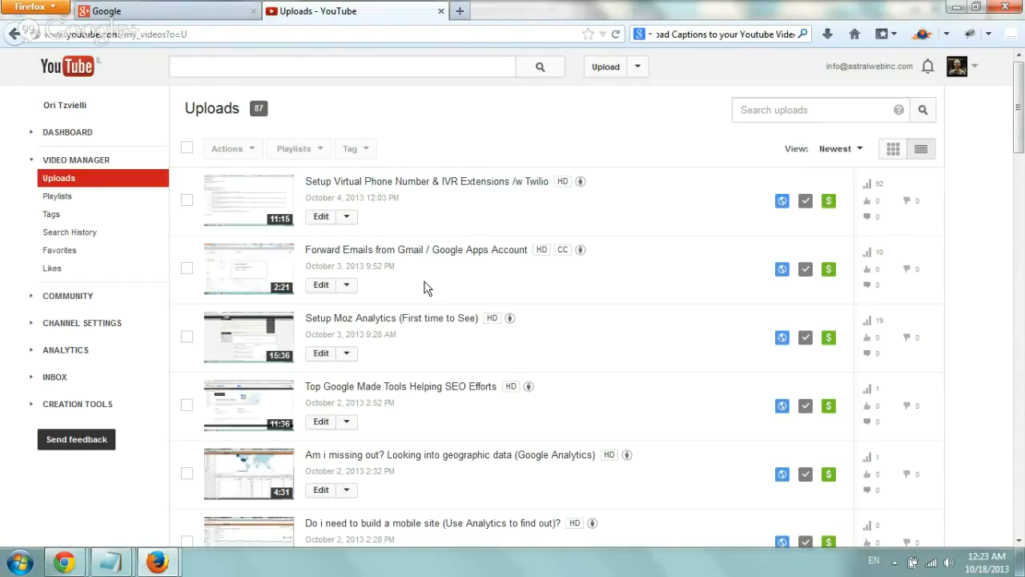
mouse_move(365, 295)
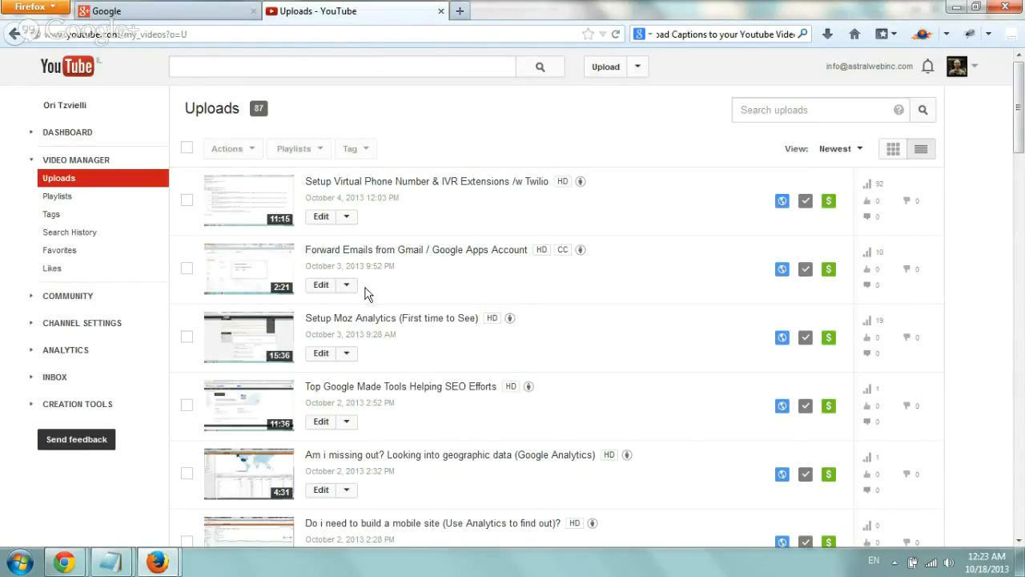
Step: Download the 'Forward Emails from Gmail / Google Apps Account' video as MP4
left_click(346, 285)
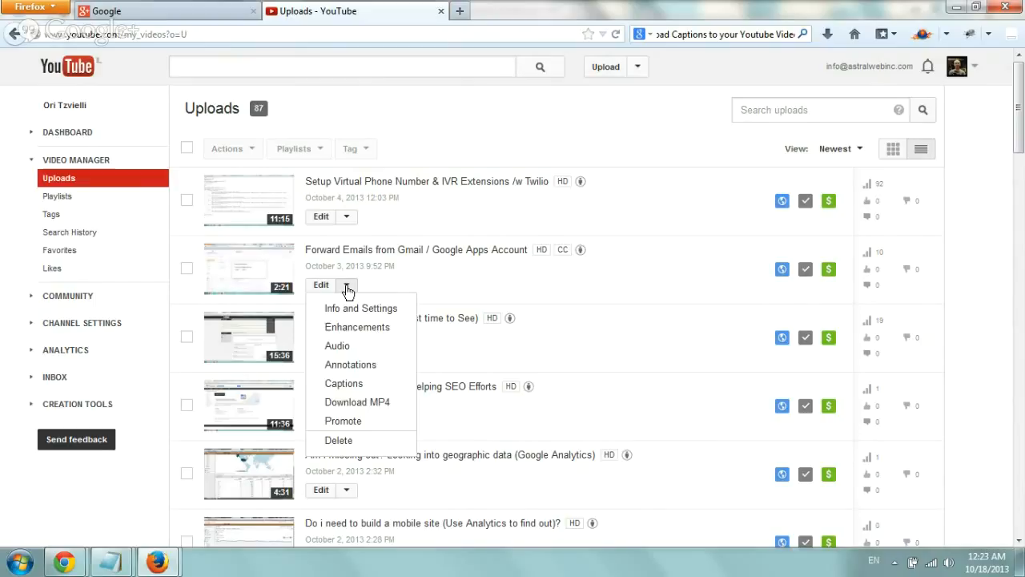
mouse_move(393, 402)
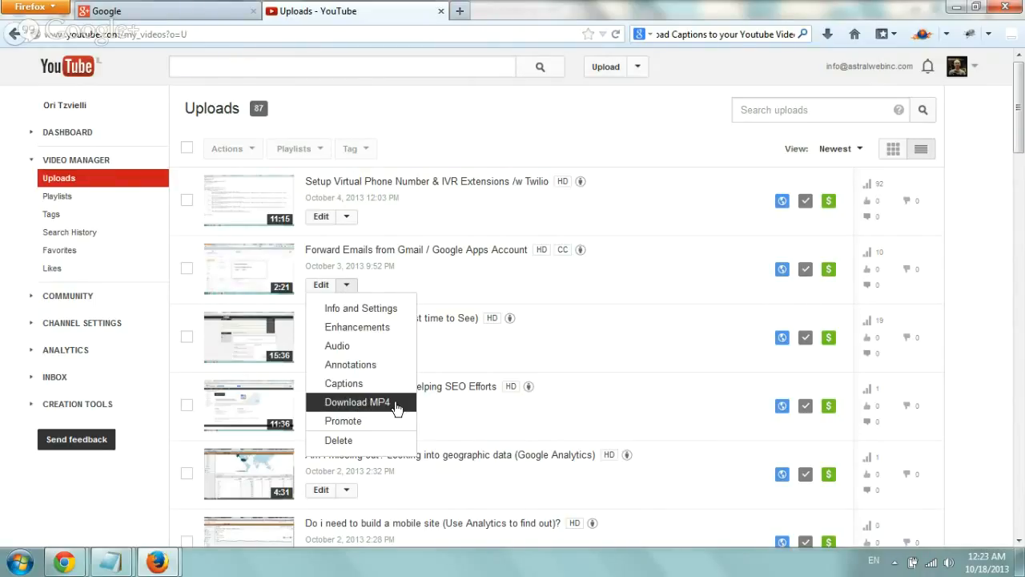
left_click(355, 400)
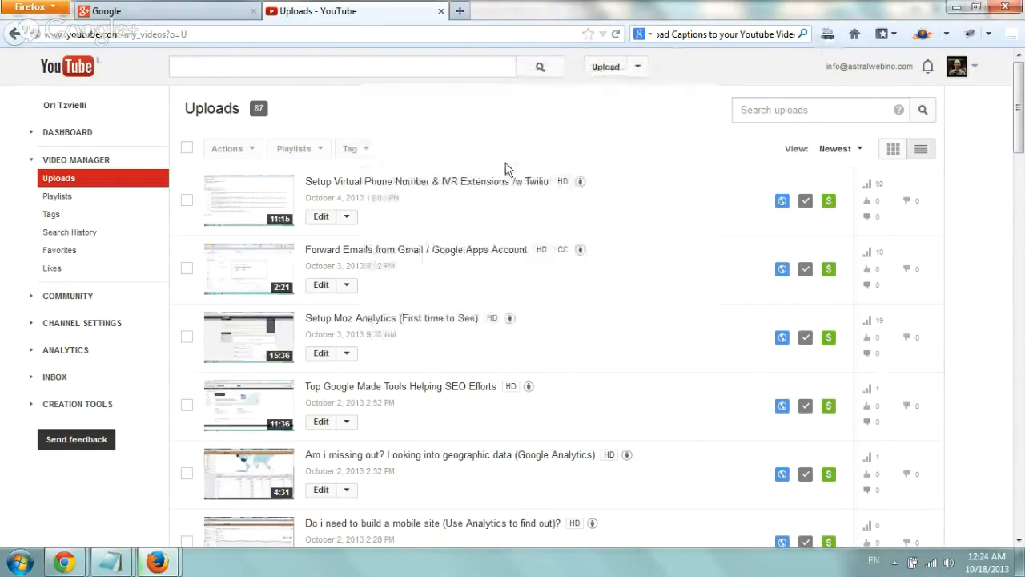
mouse_move(827, 34)
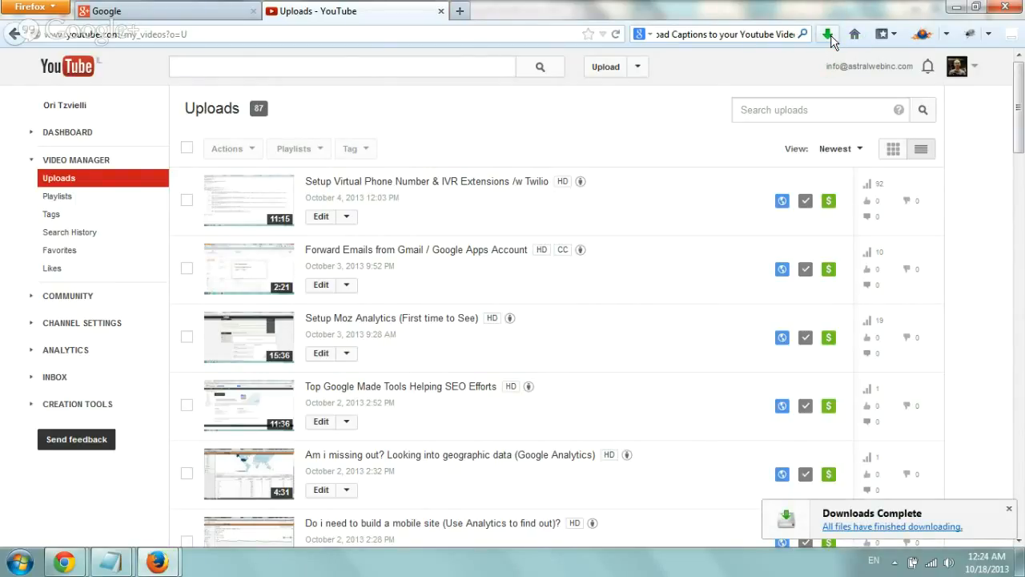
Step: Play the downloaded MP4 in Windows Media Player, then close the player
left_click(826, 33)
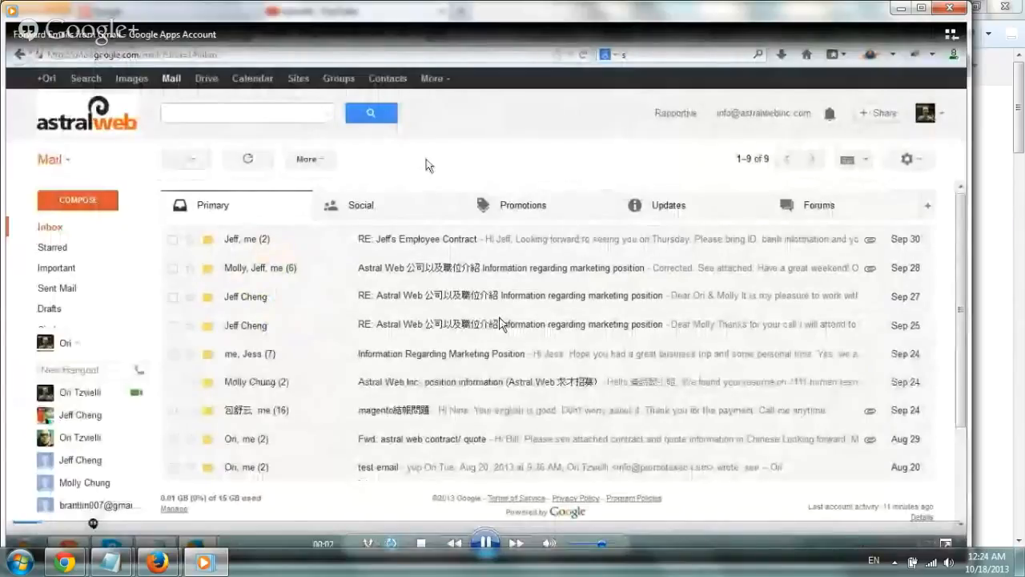
left_click(355, 10)
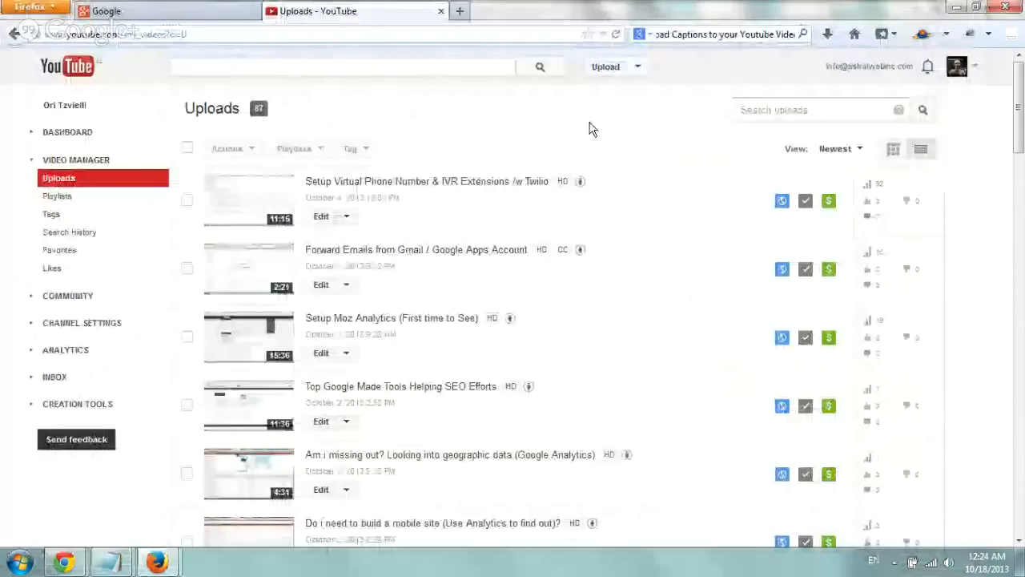